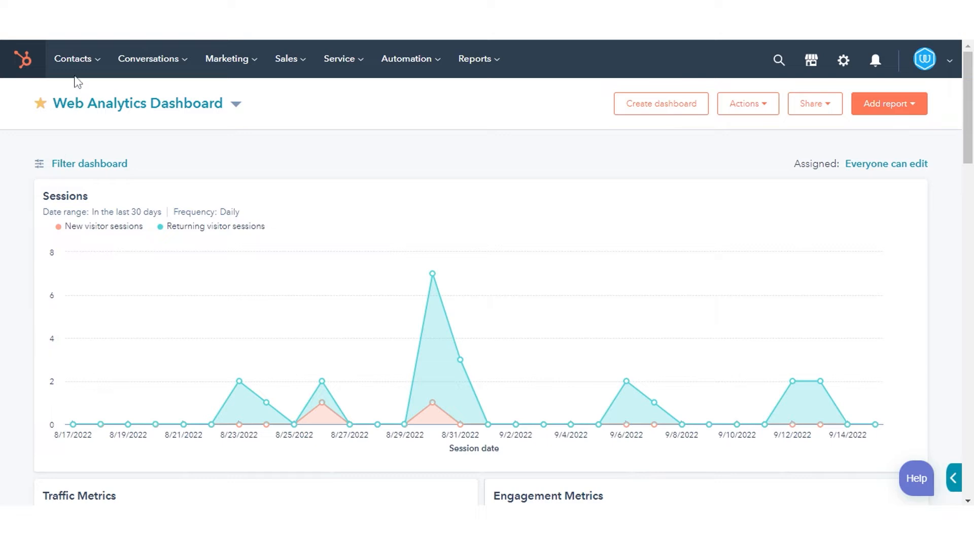
# Navigate from the dashboard to the Contacts list showing all 278 records.
pyautogui.click(73, 59)
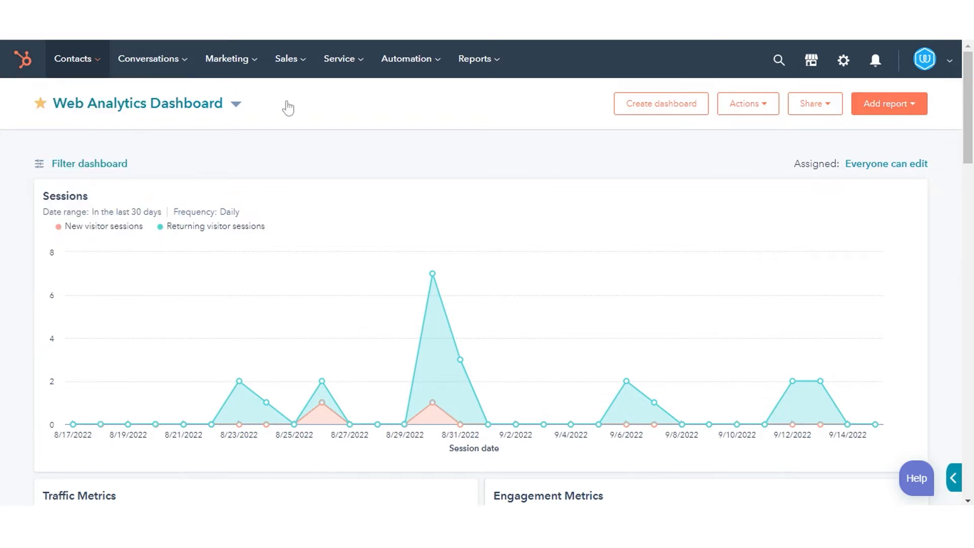
pyautogui.click(73, 59)
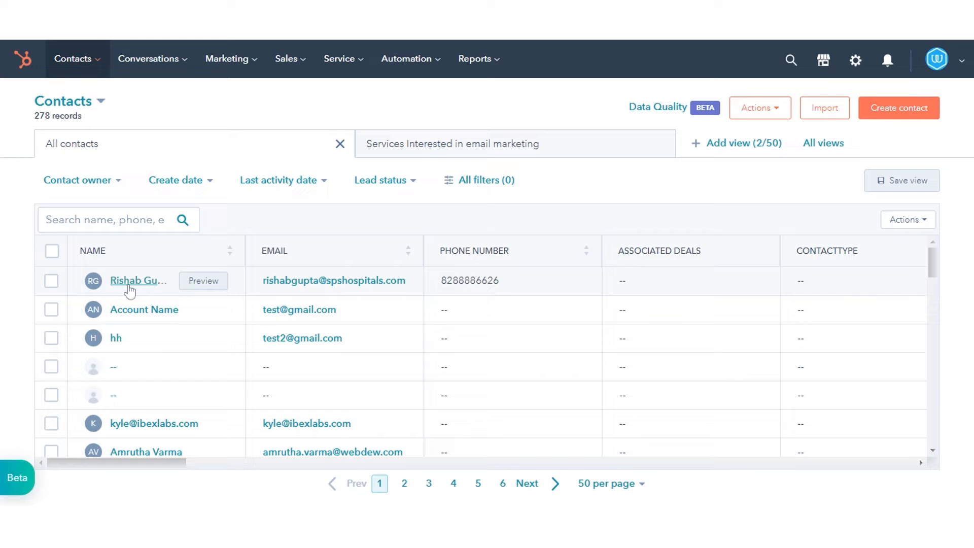
pyautogui.click(138, 280)
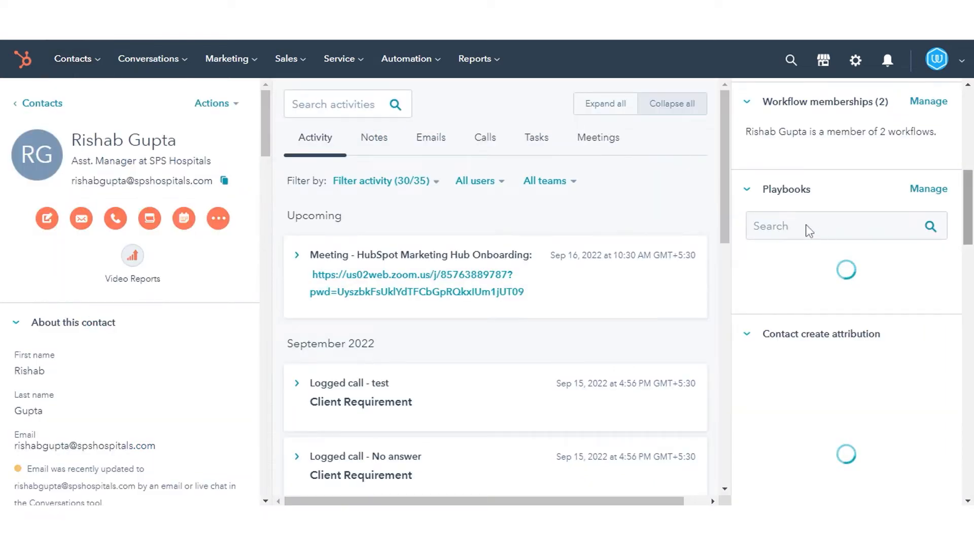
pyautogui.click(845, 225)
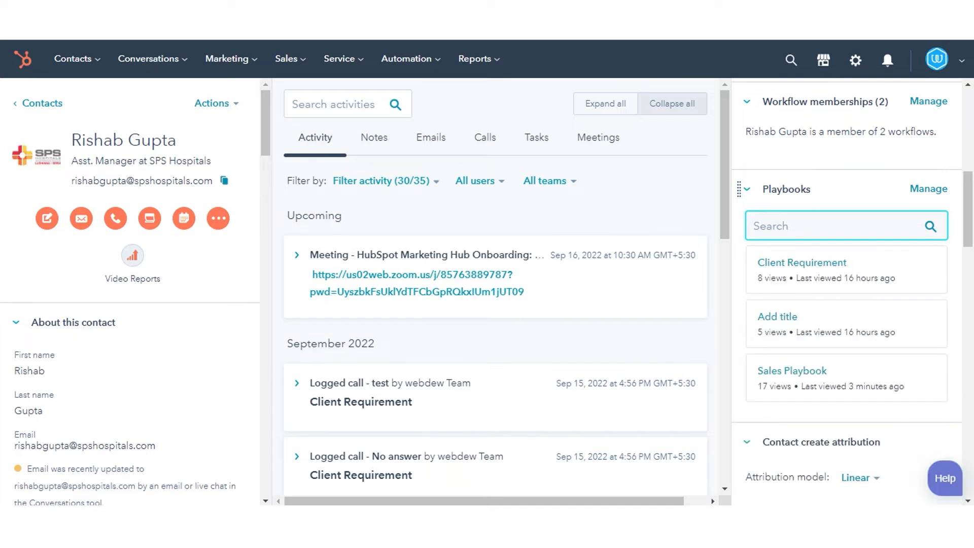
# Launch the Sales Playbook and reach the 'What are your goals this year?' question.
pyautogui.click(792, 371)
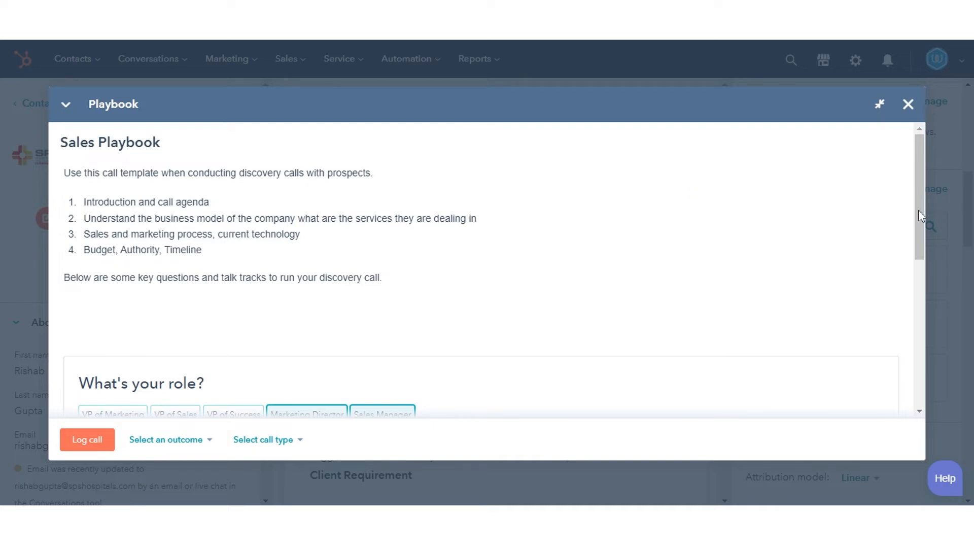
pyautogui.scroll(-3)
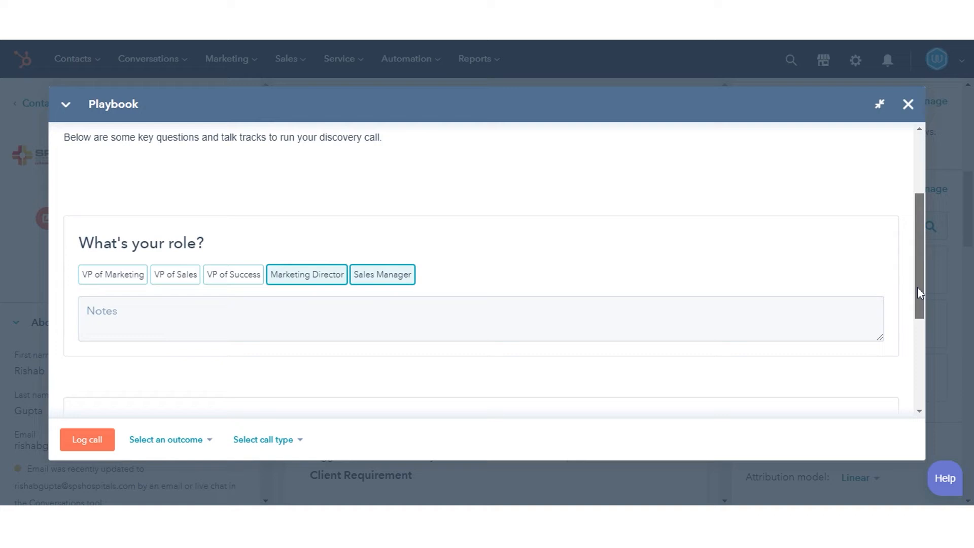
pyautogui.scroll(-3)
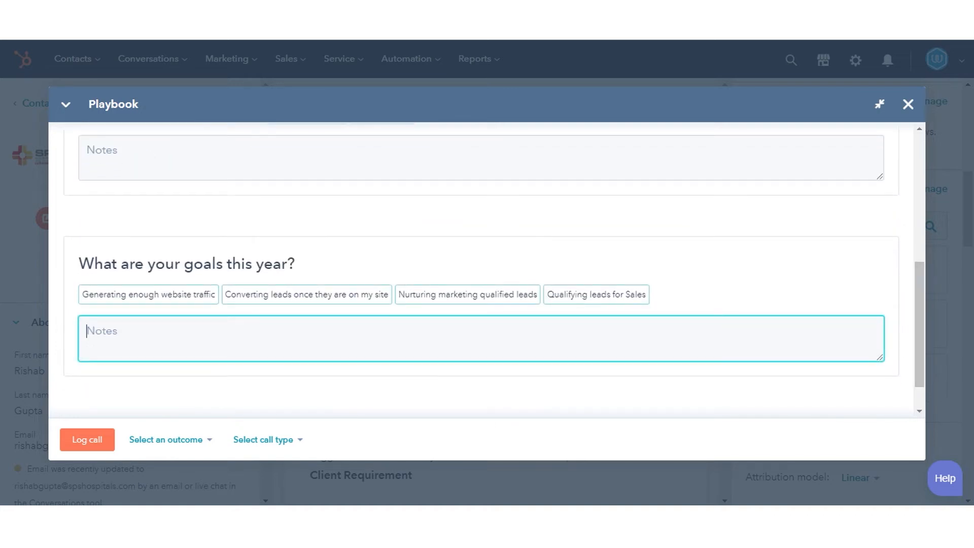
# Add the note 'Ask client about his goals for this year based on the above given options.'.
pyautogui.write('Ask client about his goals for this year based on the above given options.')
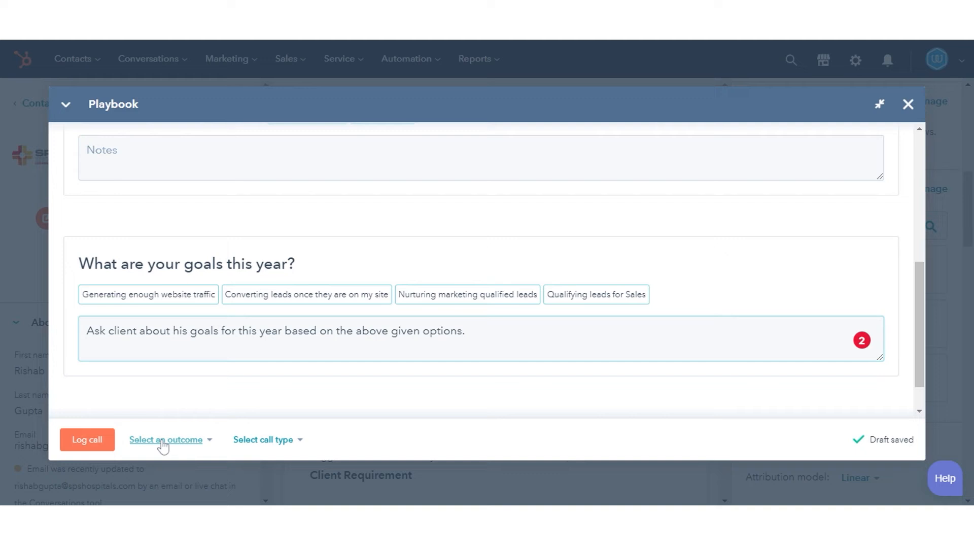
# Set the call outcome to Connected and the call type to test 2.
pyautogui.click(165, 439)
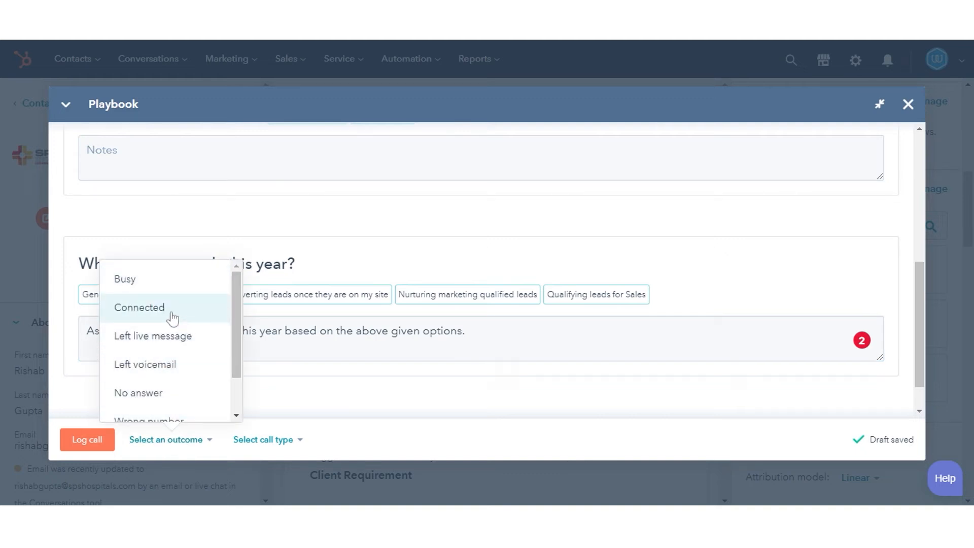
pyautogui.click(139, 306)
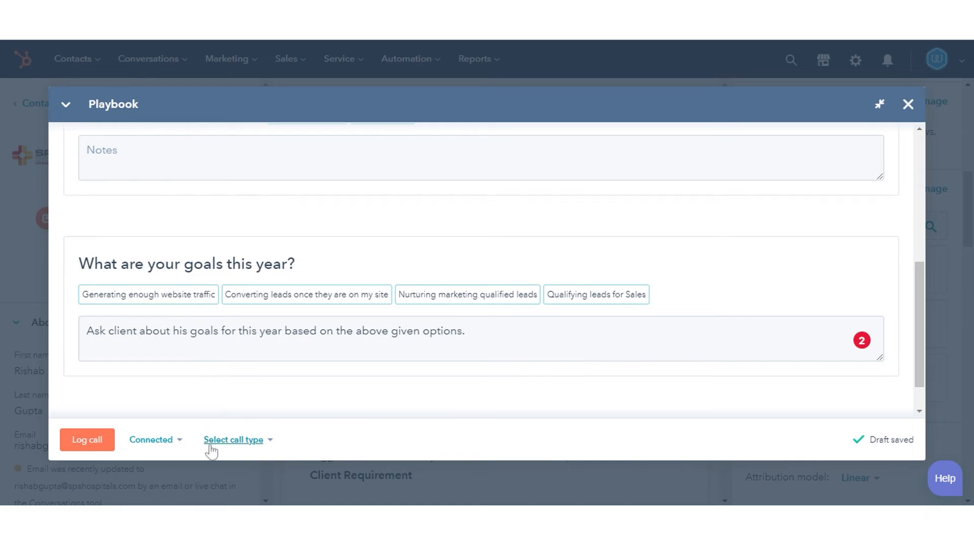
pyautogui.click(237, 439)
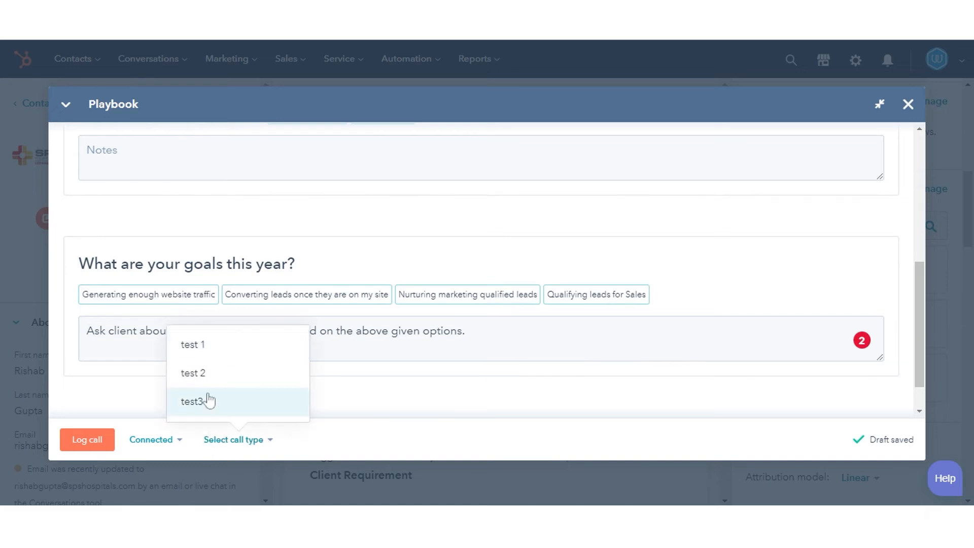
pyautogui.click(192, 372)
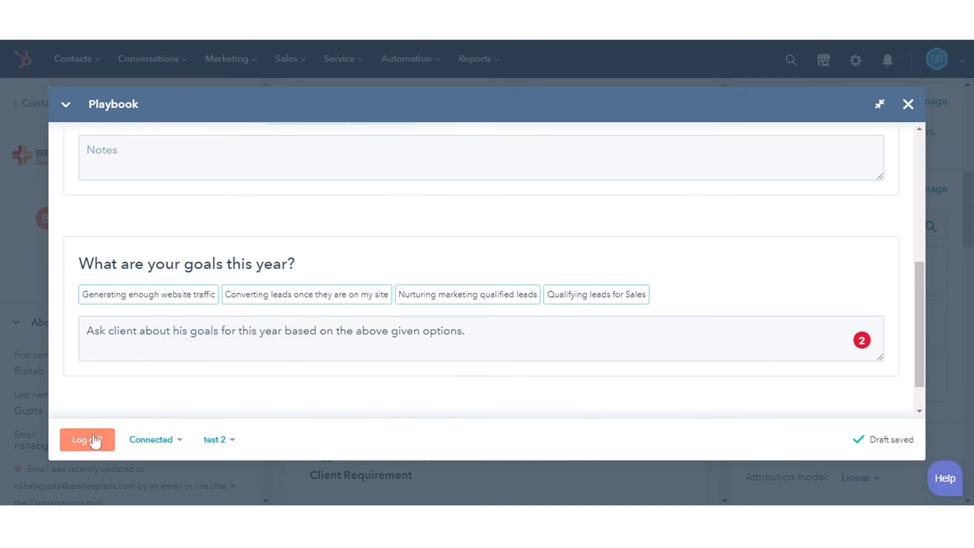
pyautogui.moveTo(98, 435)
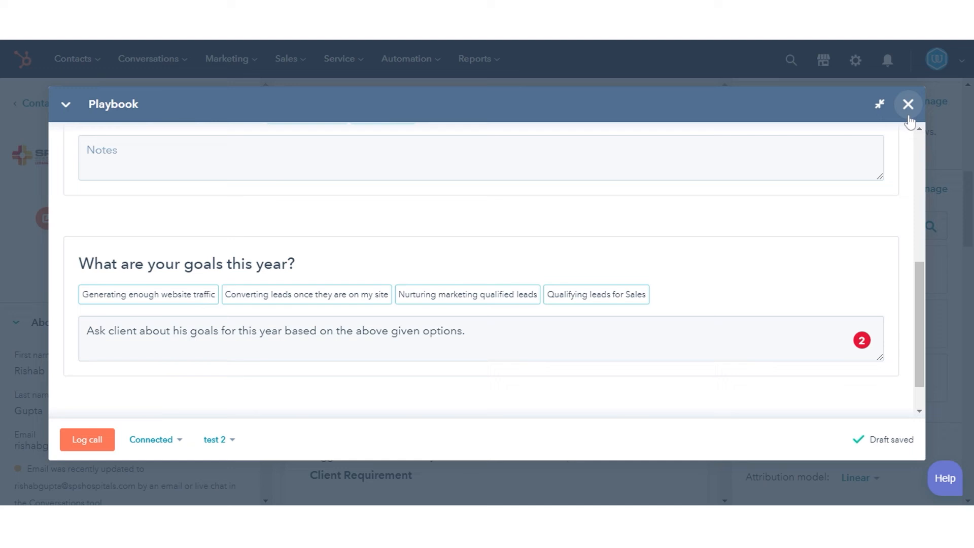
# Close the playbook window, returning to the contact record.
pyautogui.click(907, 103)
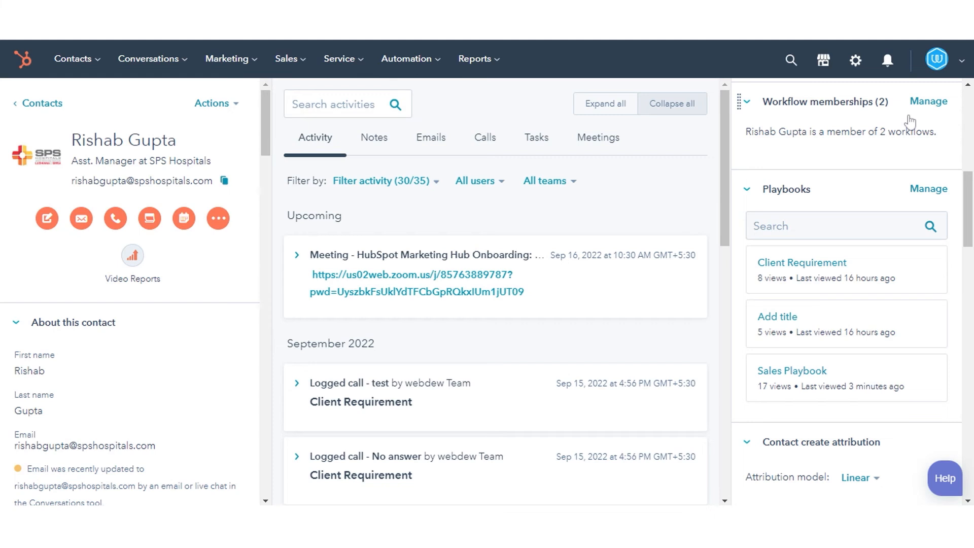
pyautogui.moveTo(826, 47)
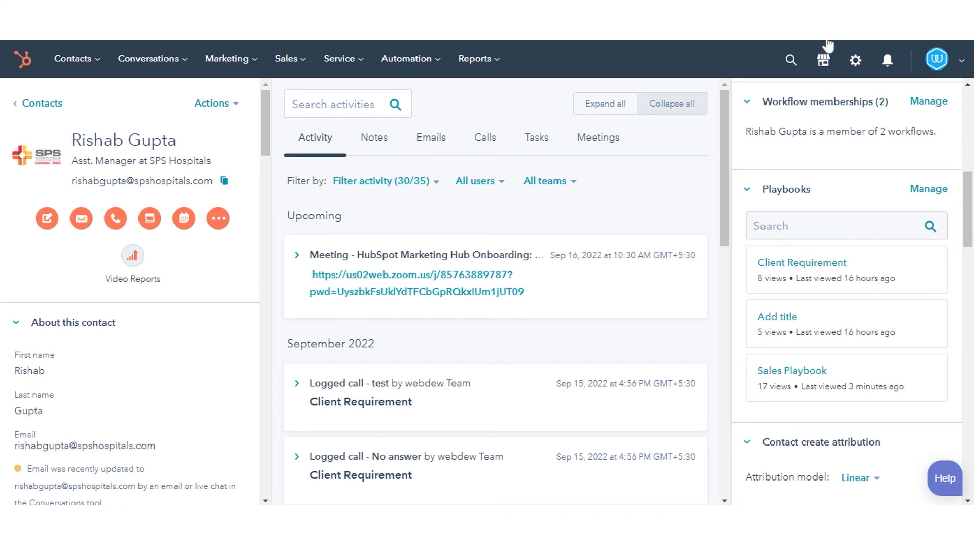